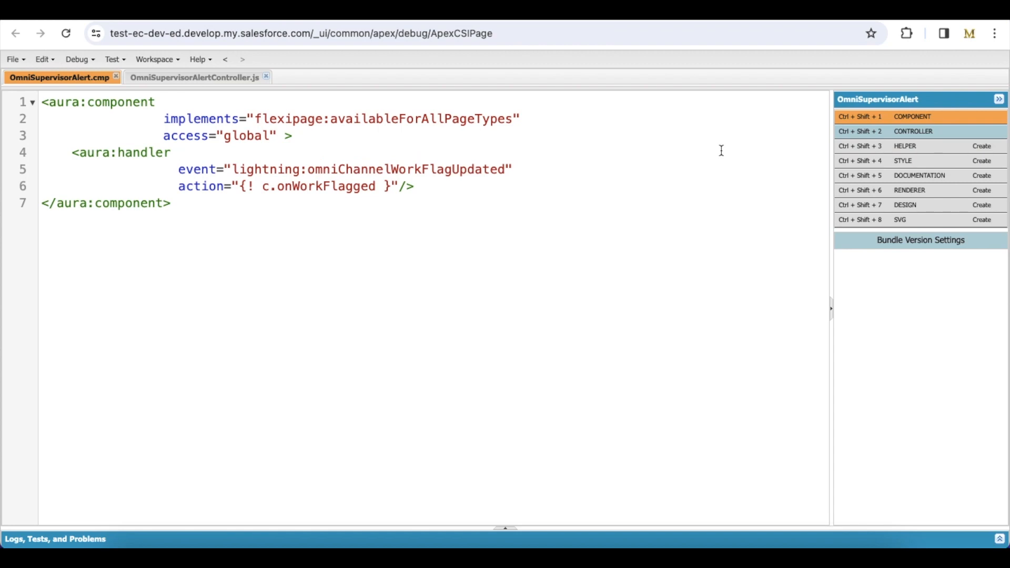
Highlight the onWorkFlagged action name in the OmniSupervisorAlert component markup.
left_click(179, 151)
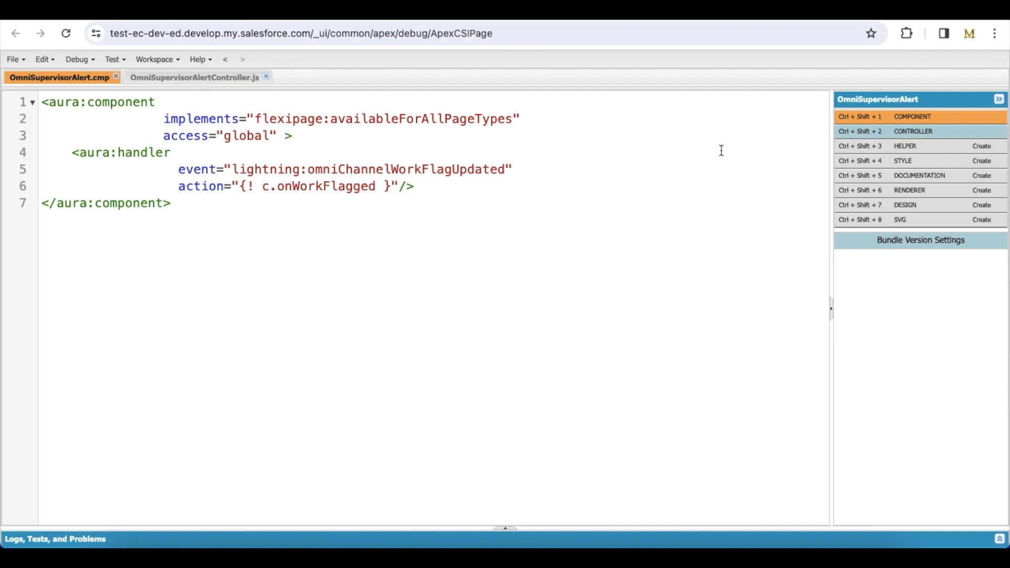
left_click(179, 152)
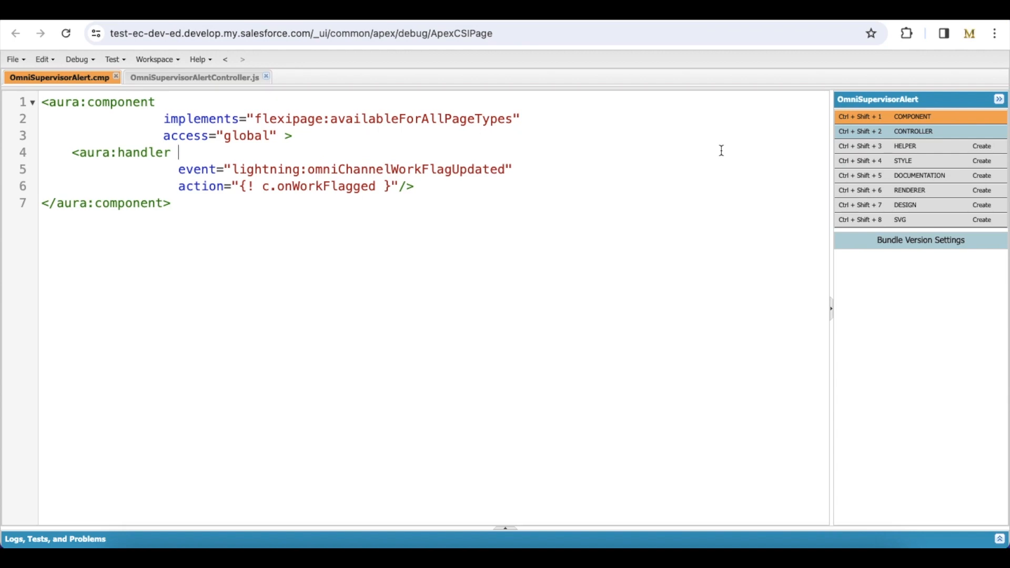
mouse_move(334, 206)
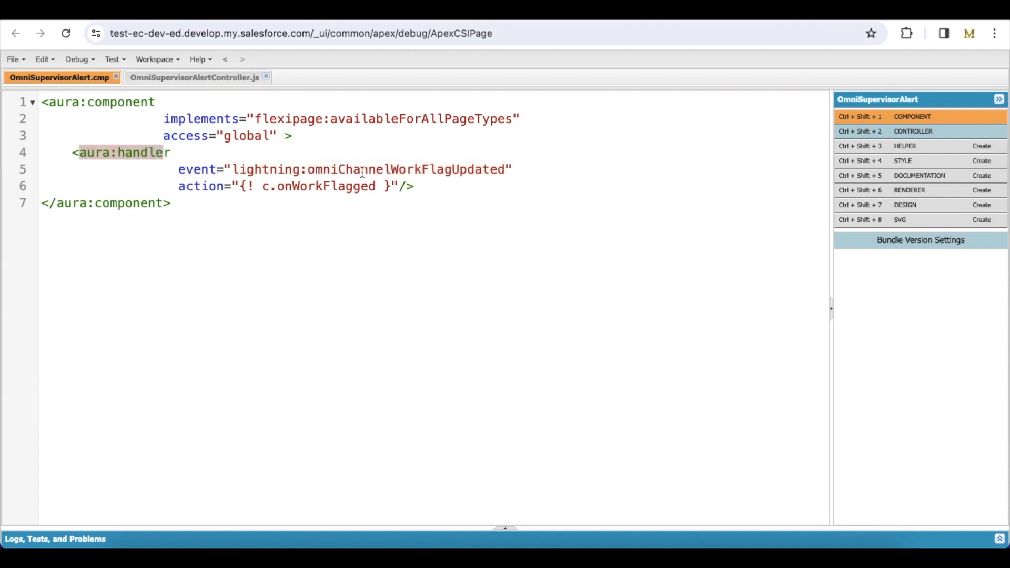
double_click(324, 186)
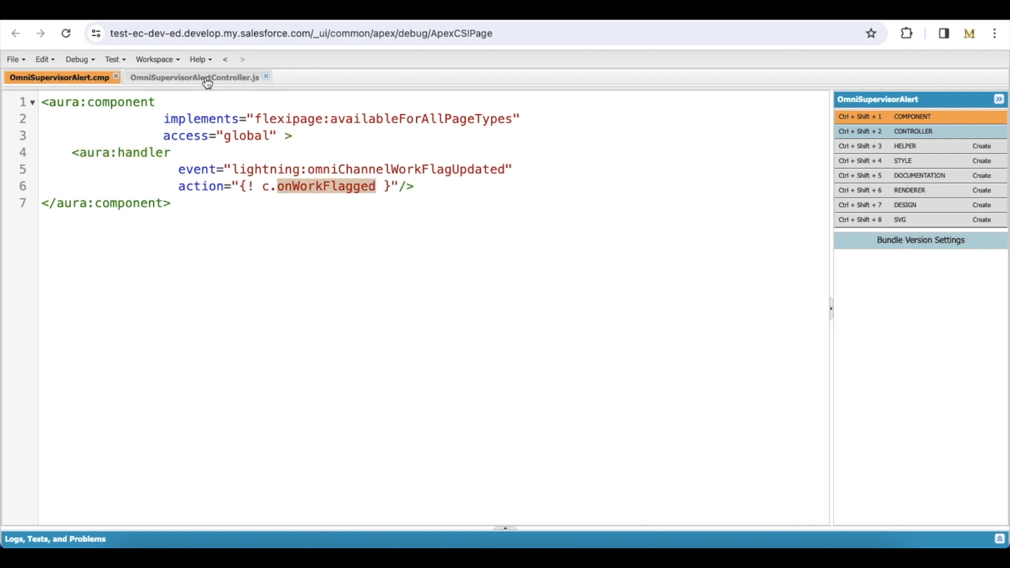
Review the controller's isFlagged parameter, flagBool variable and success/warning toast types.
left_click(194, 77)
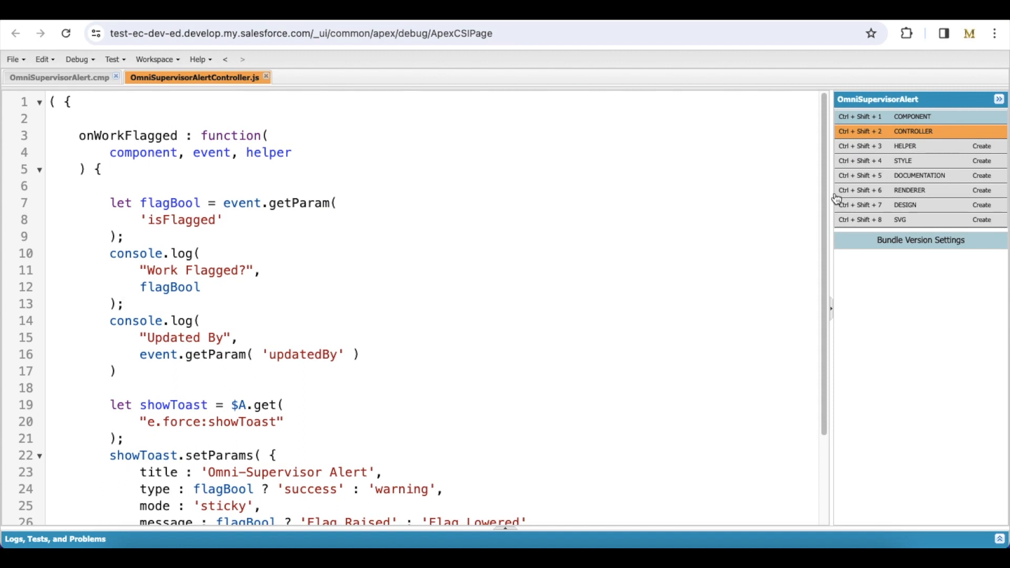
scroll("down", 3)
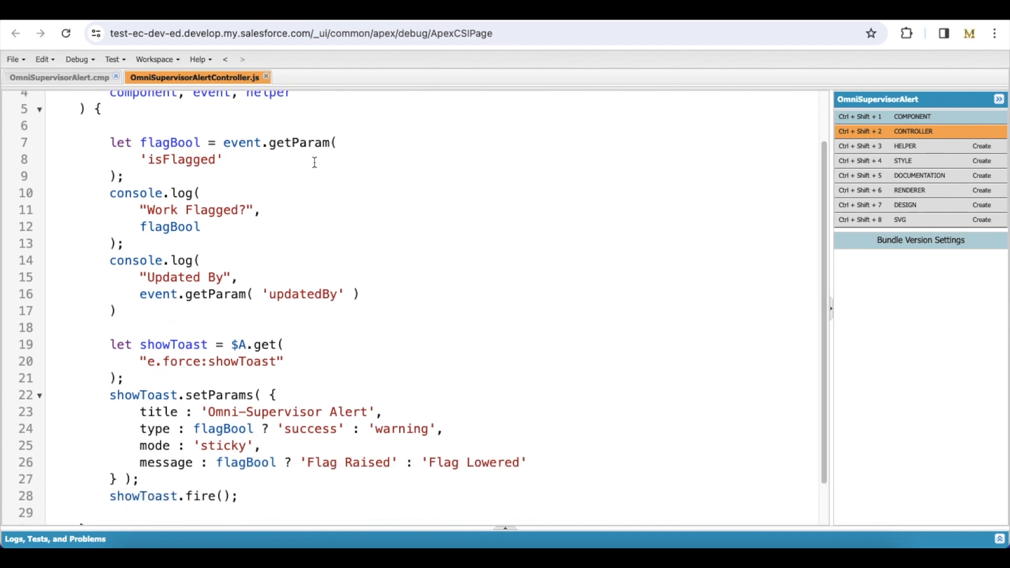
mouse_move(288, 147)
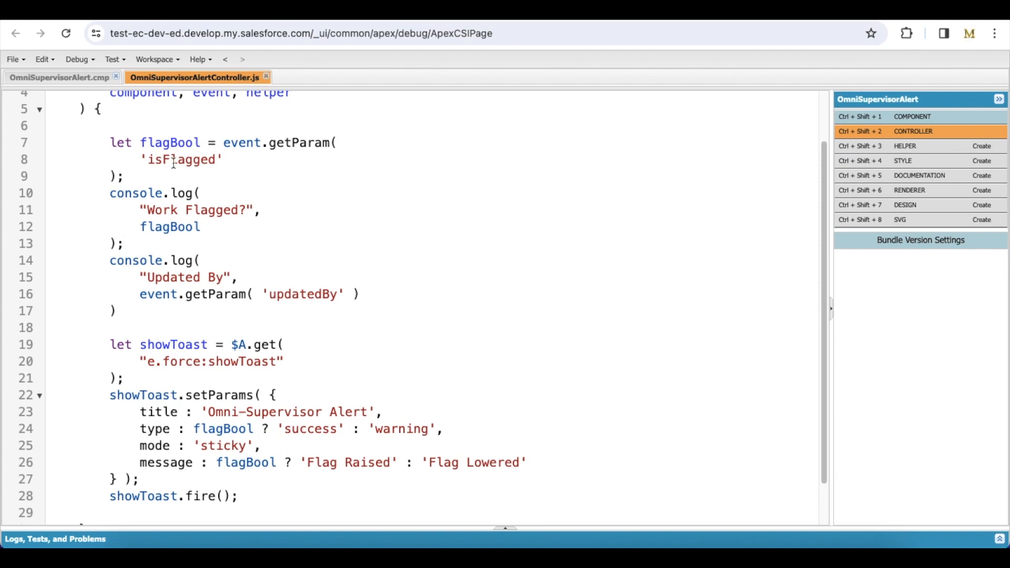
double_click(183, 159)
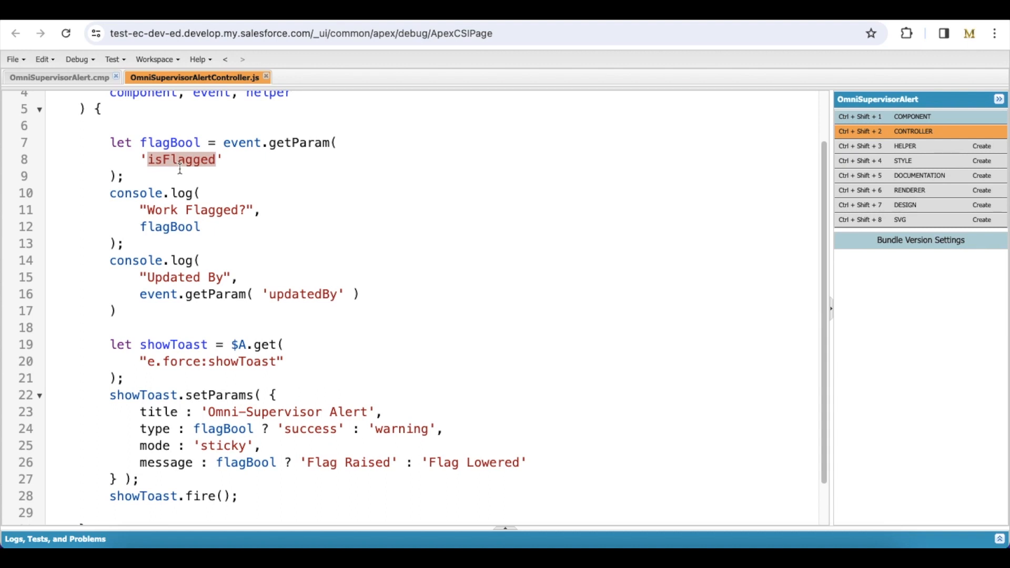
mouse_move(812, 254)
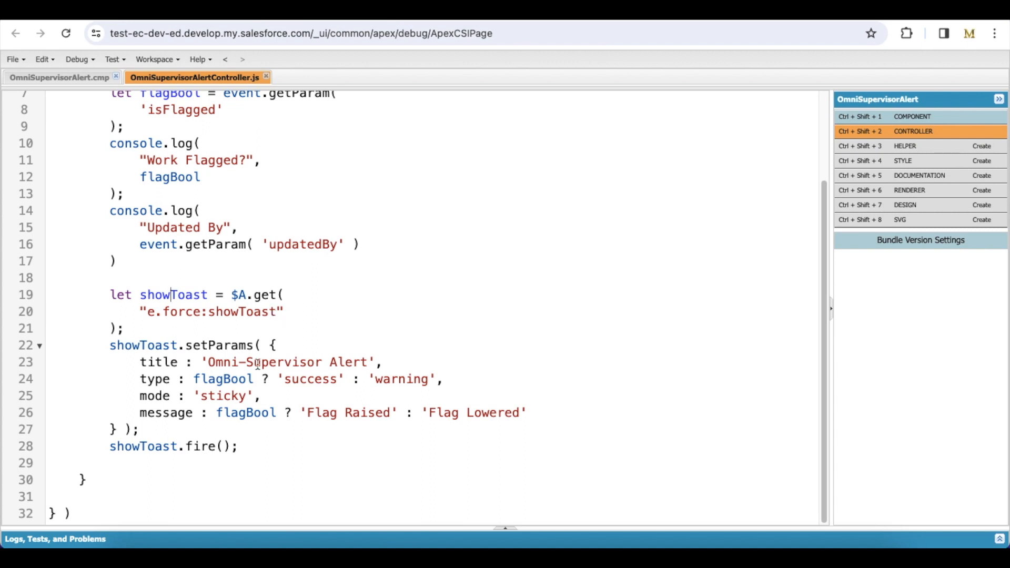
mouse_move(371, 371)
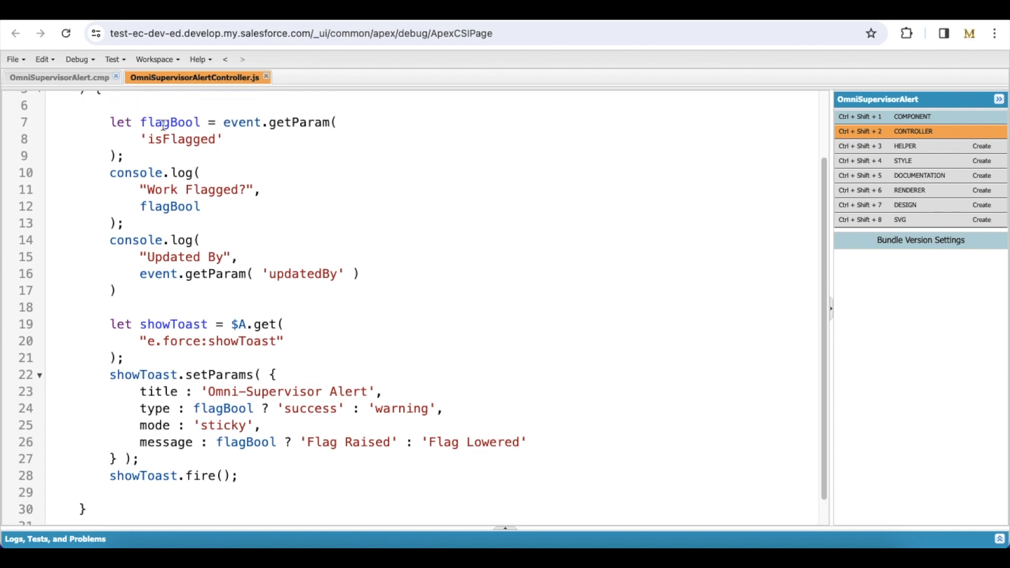
double_click(171, 122)
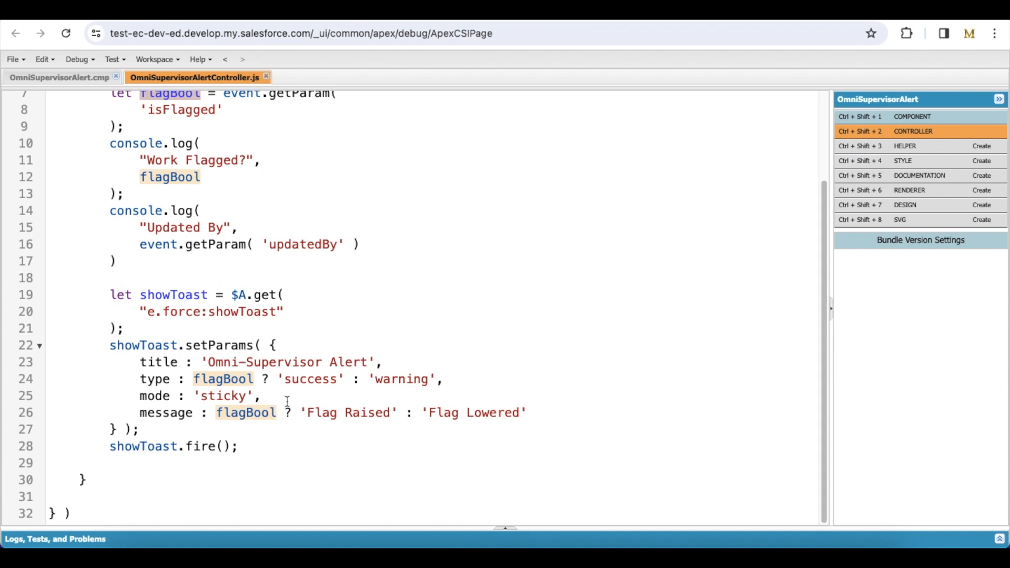
double_click(310, 379)
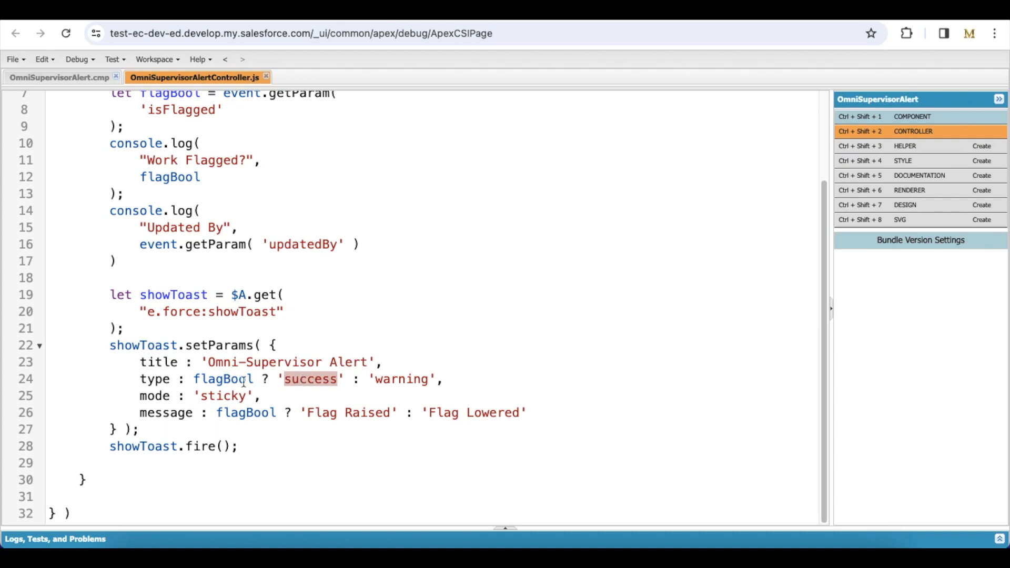
mouse_move(380, 379)
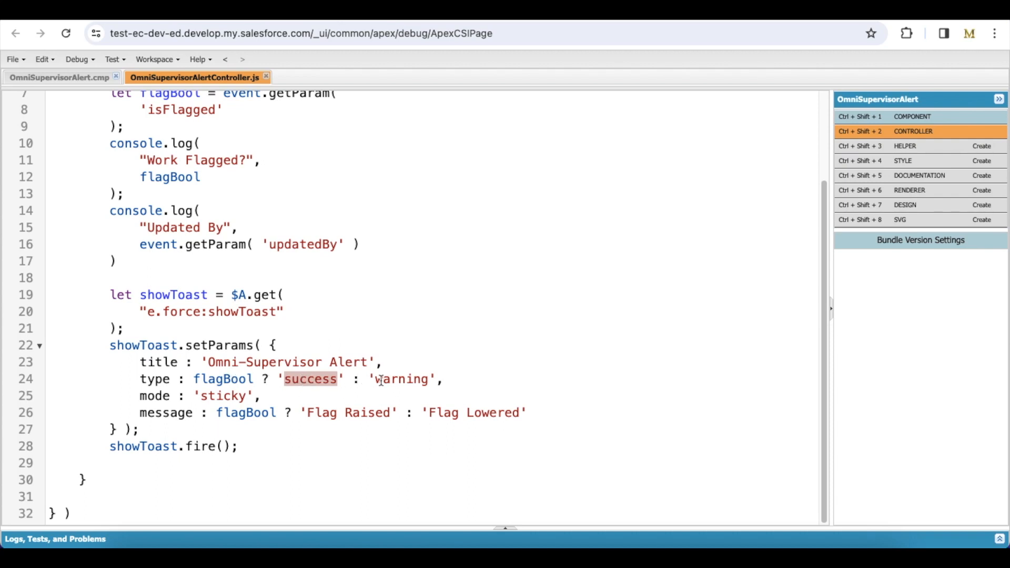
double_click(400, 379)
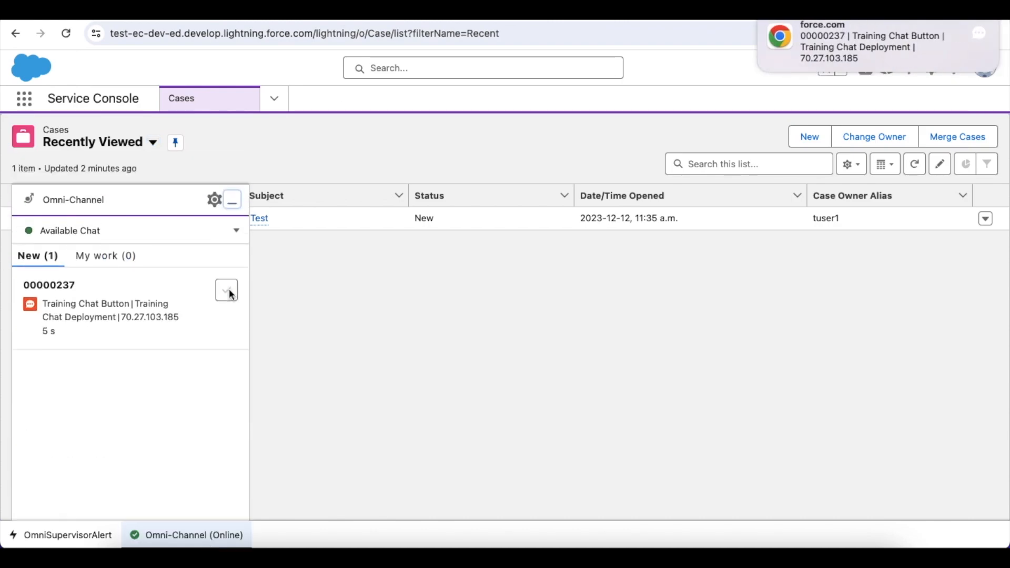
Accept incoming chat 00000237 and send the visitor a 'testing' message.
left_click(226, 290)
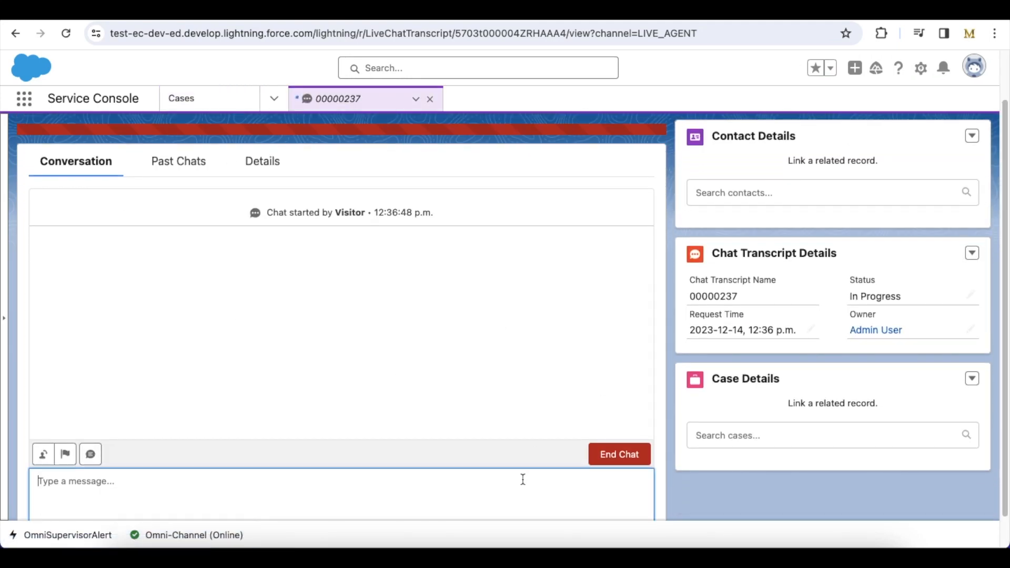
type("testi")
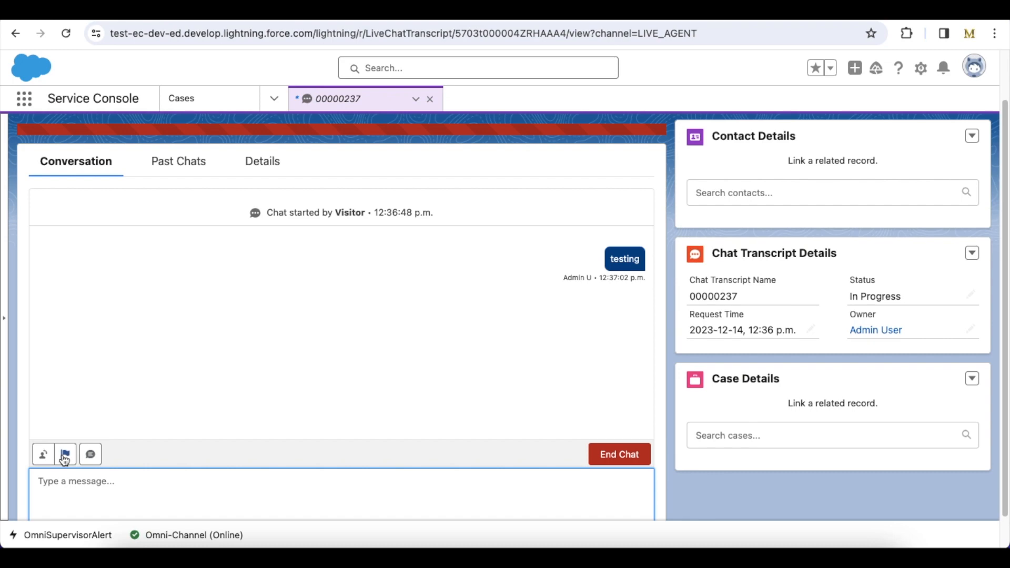
Raise a flag on the chat with the message 'Testing' to notify the supervisor.
left_click(64, 455)
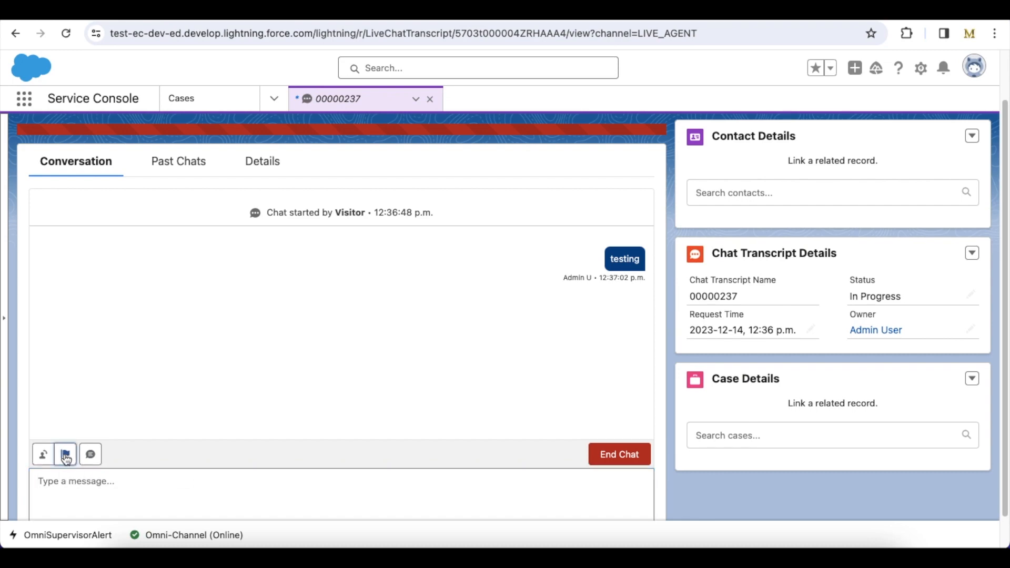
left_click(65, 455)
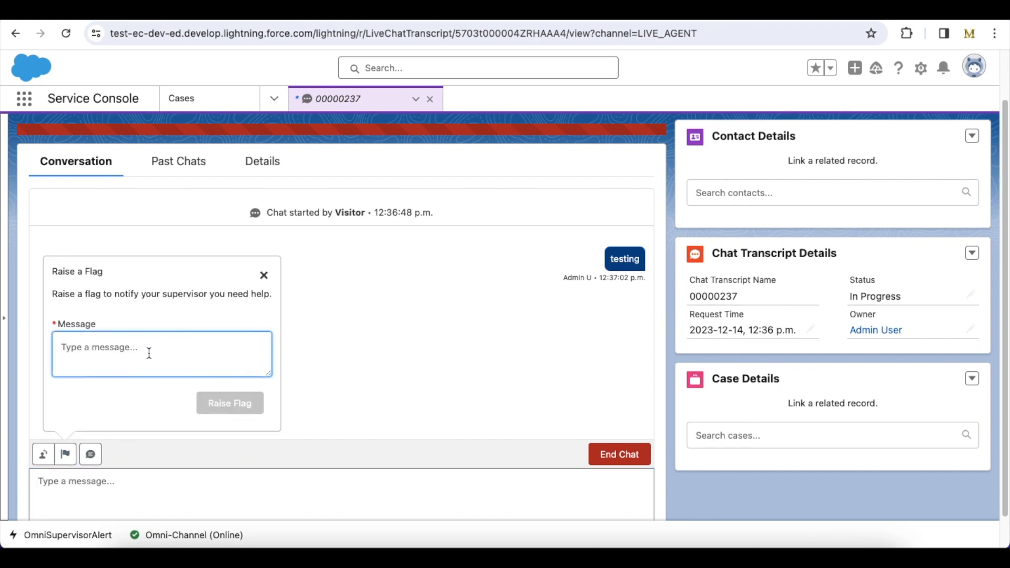
type("Testing")
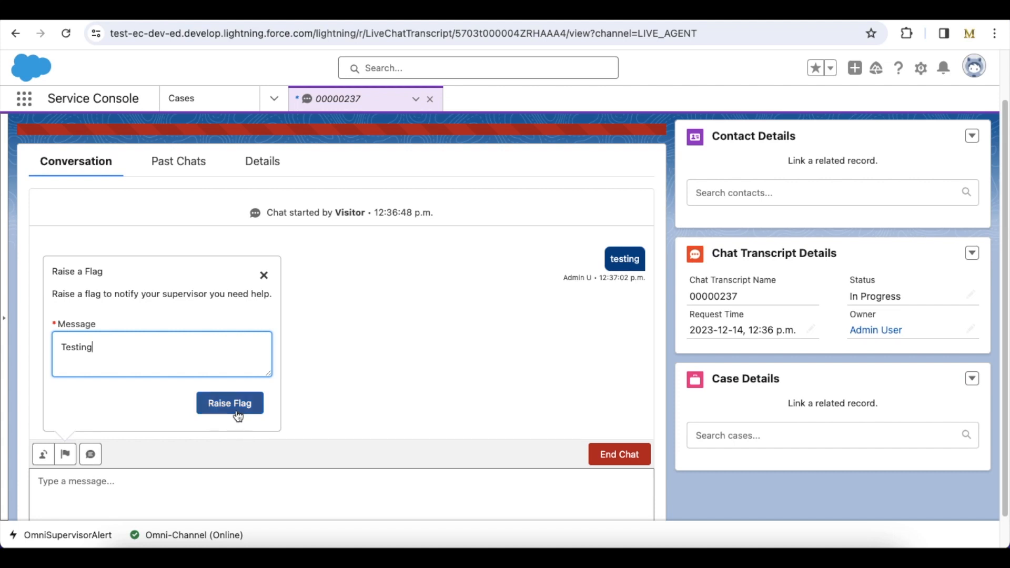
left_click(230, 404)
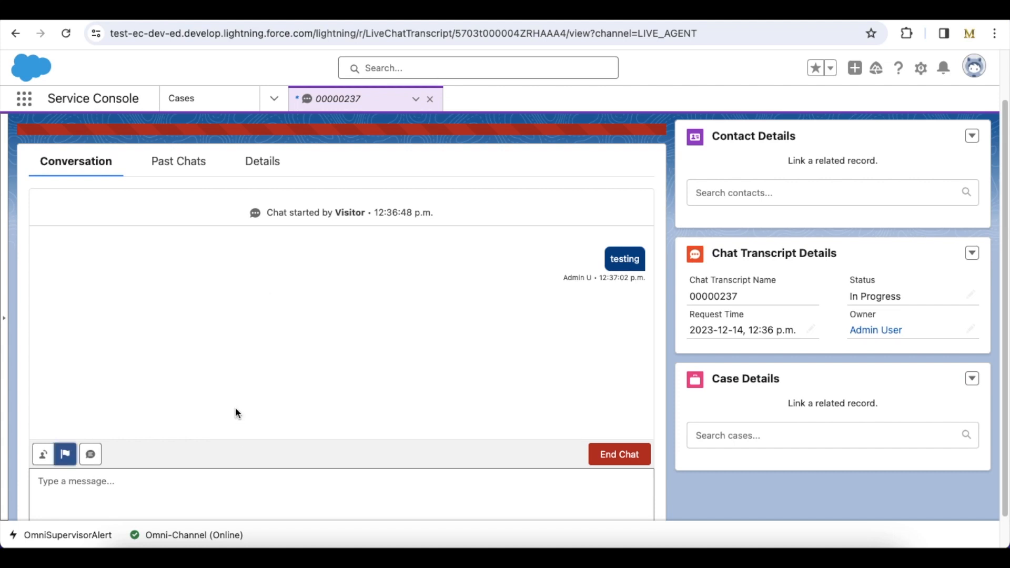
Lower the flag and dismiss the Flag Raised supervisor alert toast.
left_click(64, 455)
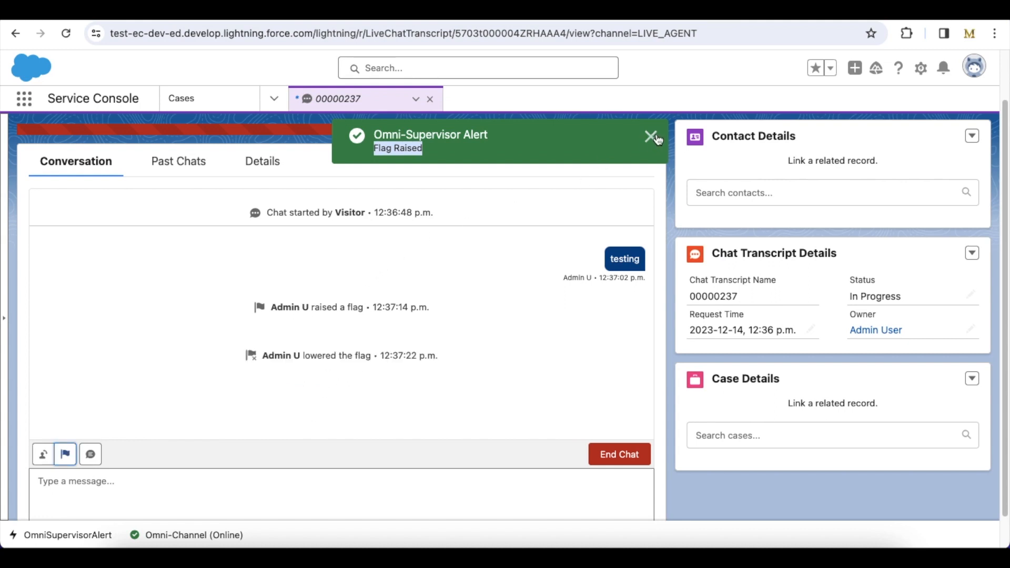
left_click(64, 455)
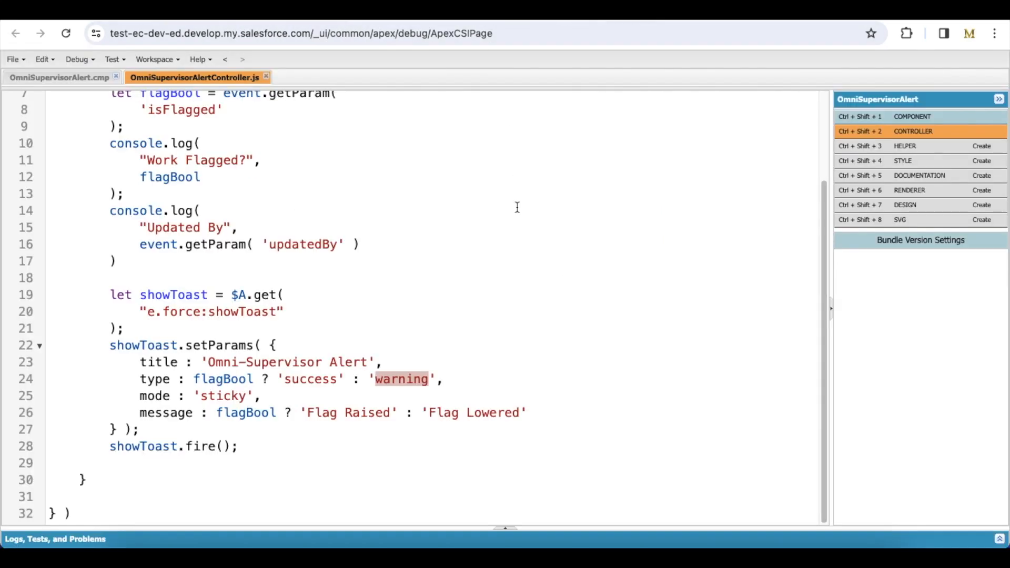
Return to the OmniSupervisorAlert.cmp markup showing its onWorkFlagged handler.
left_click(58, 77)
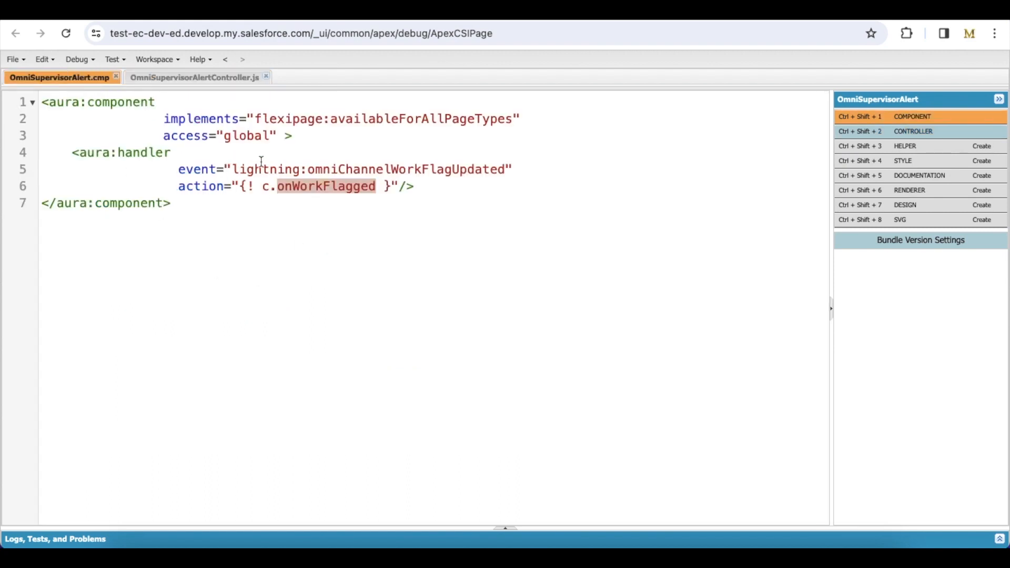
mouse_move(498, 176)
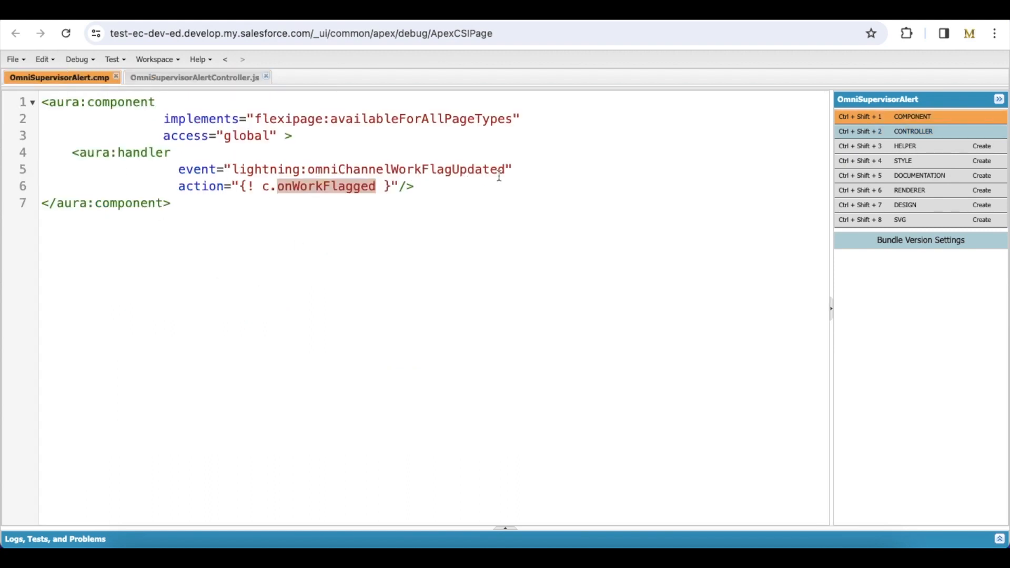